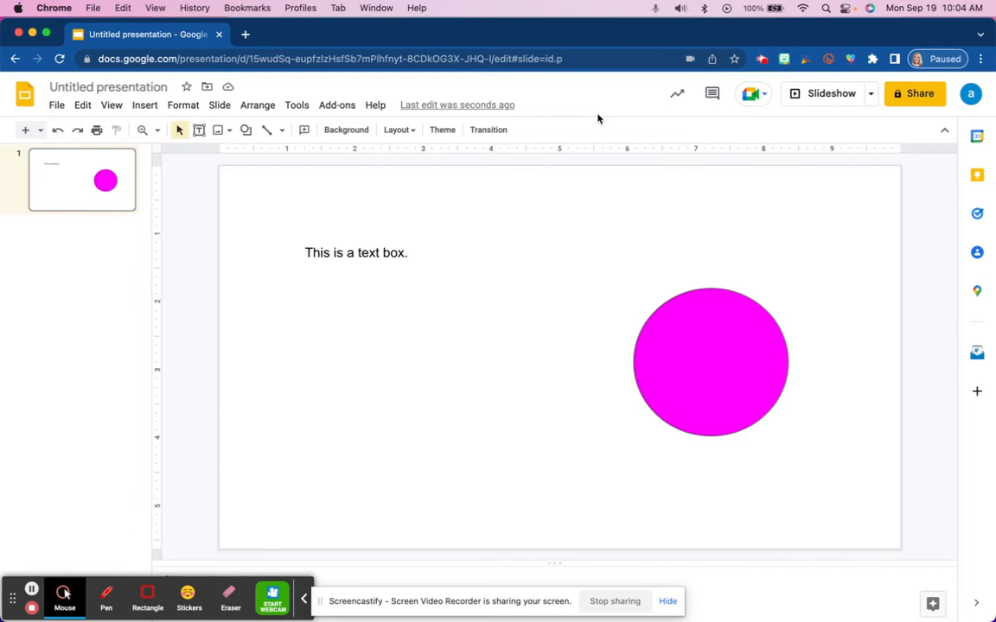
{"action": "mouse_move", "coordinate": [451, 142]}
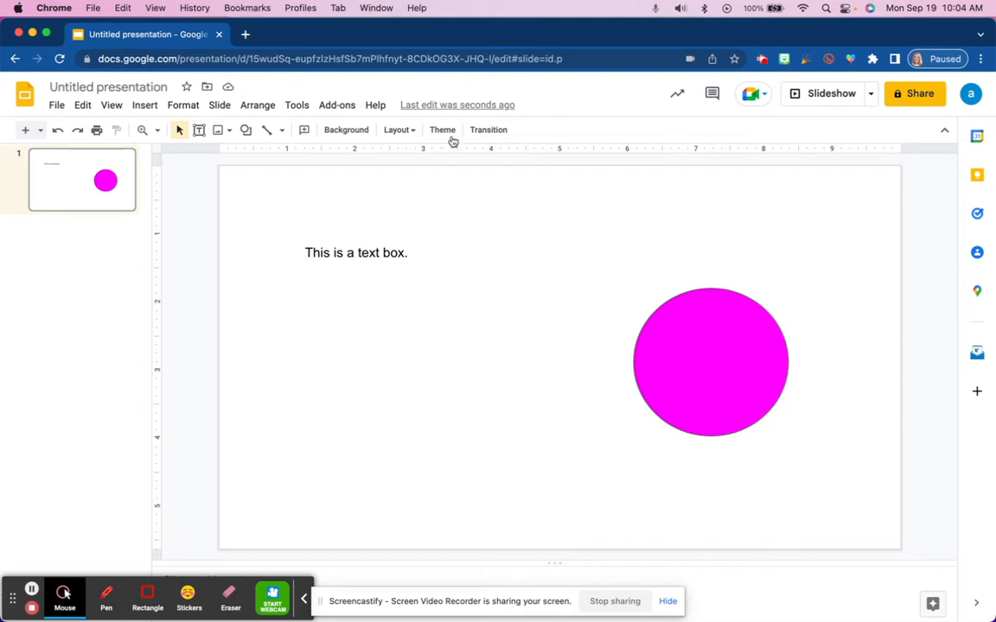
{"action": "mouse_move", "coordinate": [346, 129]}
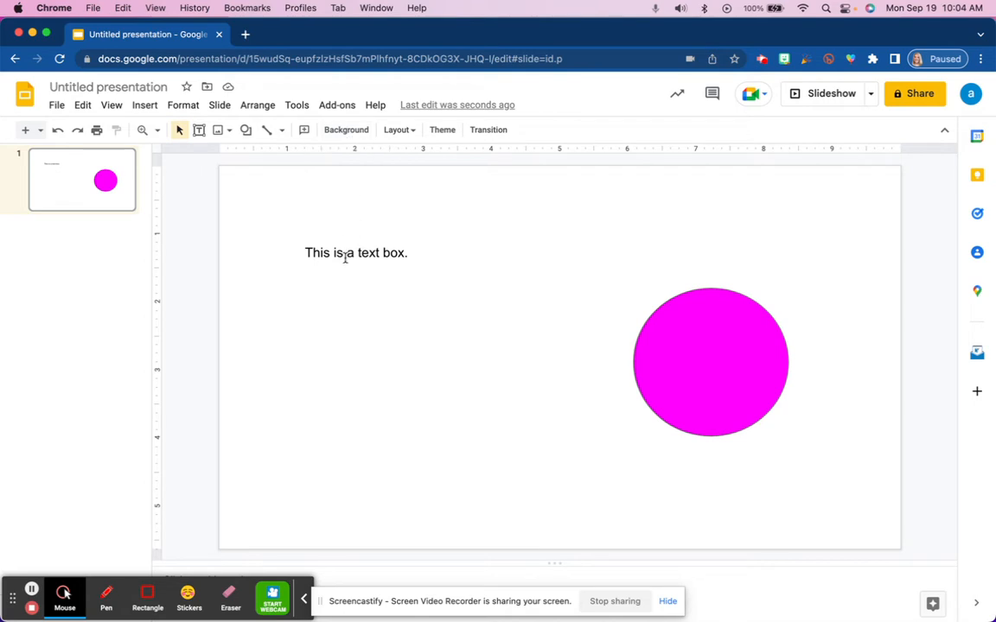
Select the text box and the magenta circle on the slide.
{"action": "left_click", "coordinate": [356, 253]}
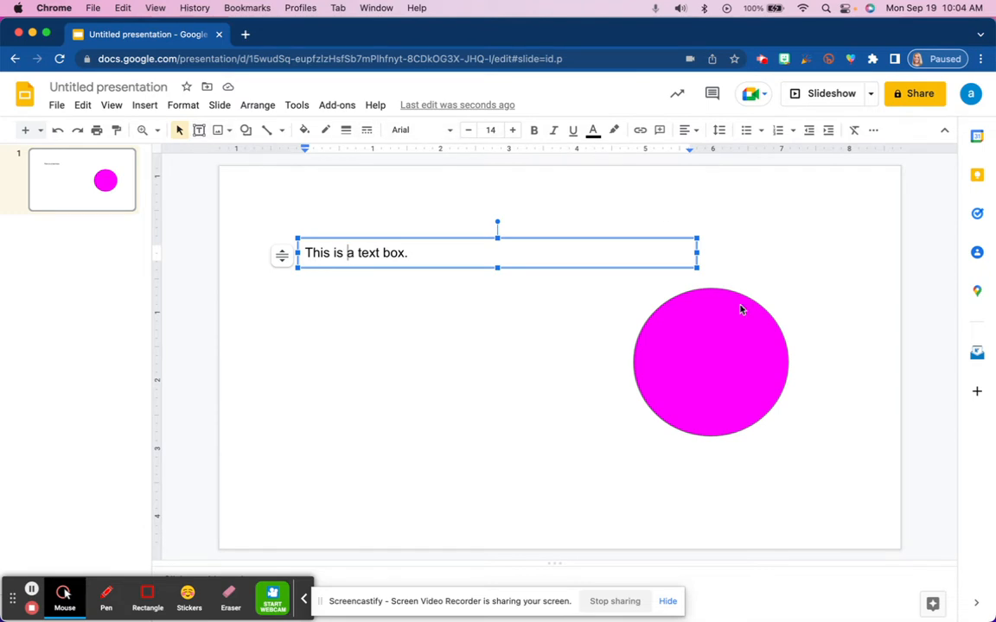
{"action": "left_click", "coordinate": [709, 361]}
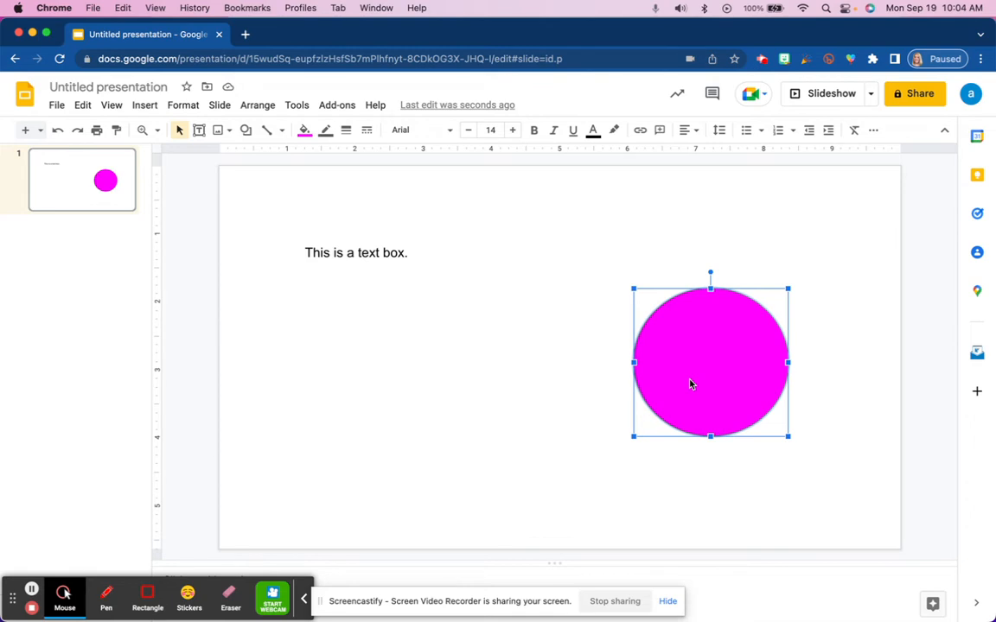
{"action": "mouse_move", "coordinate": [719, 334]}
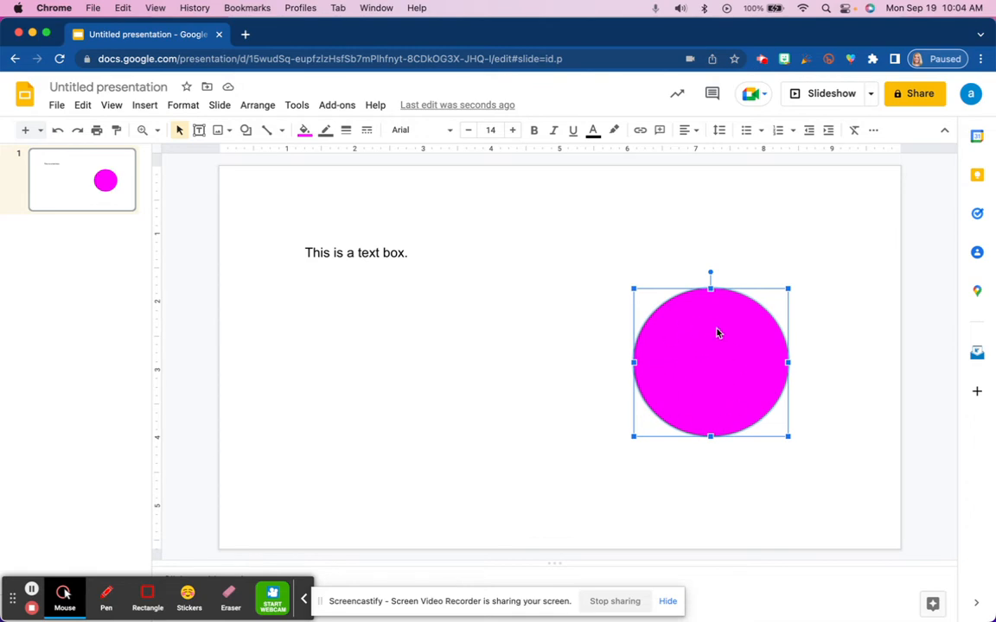
{"action": "mouse_move", "coordinate": [400, 130]}
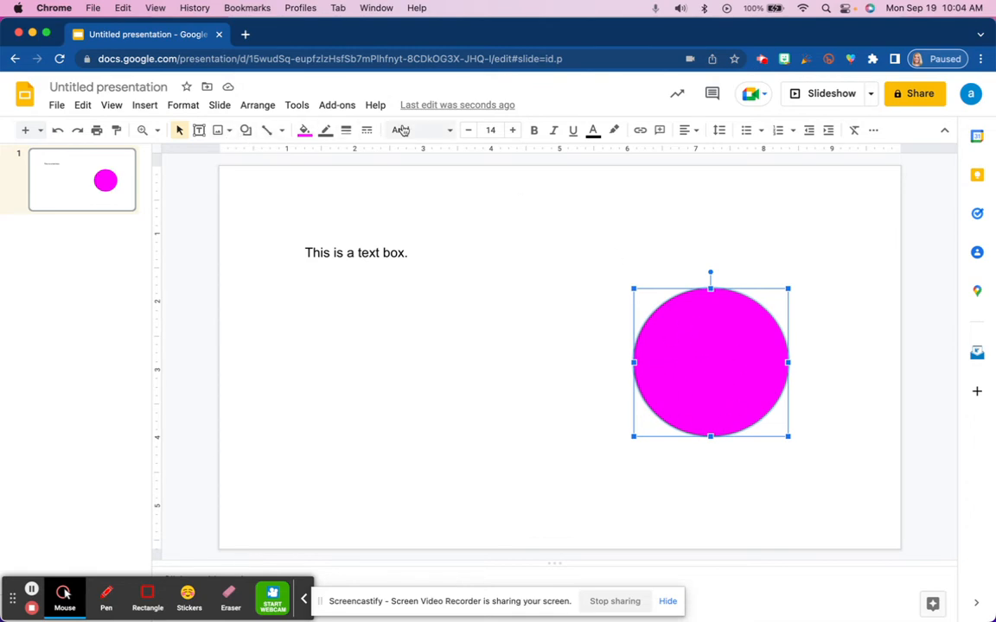
{"action": "left_click", "coordinate": [420, 129]}
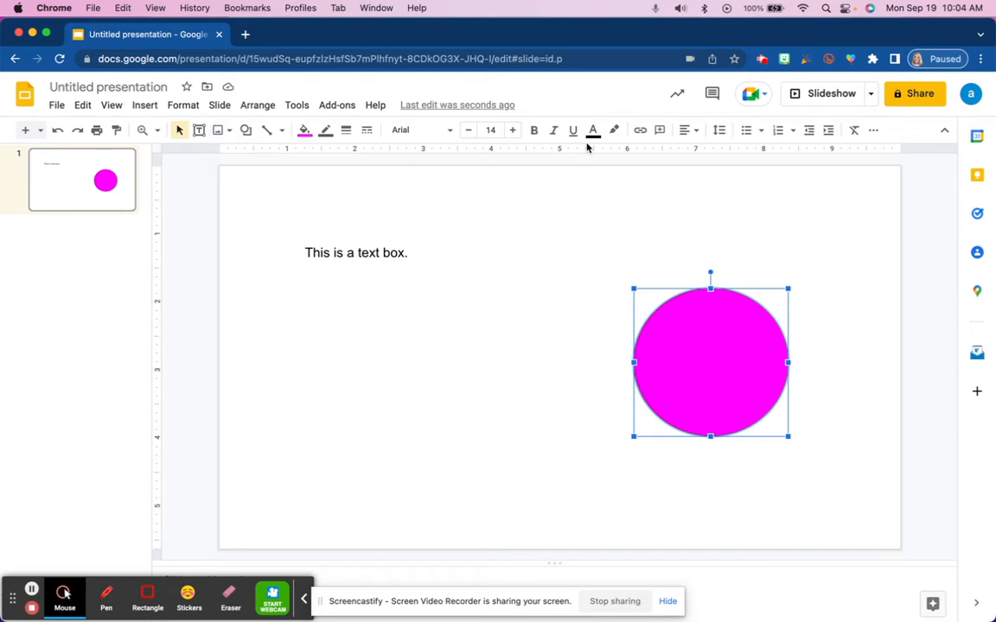
{"action": "mouse_move", "coordinate": [306, 201]}
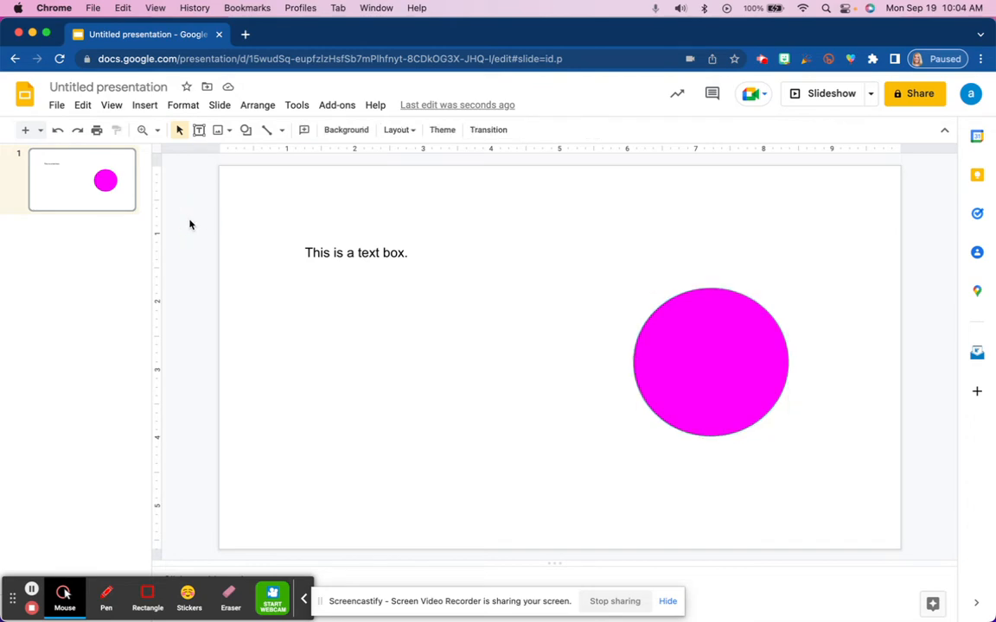
{"action": "mouse_move", "coordinate": [279, 361]}
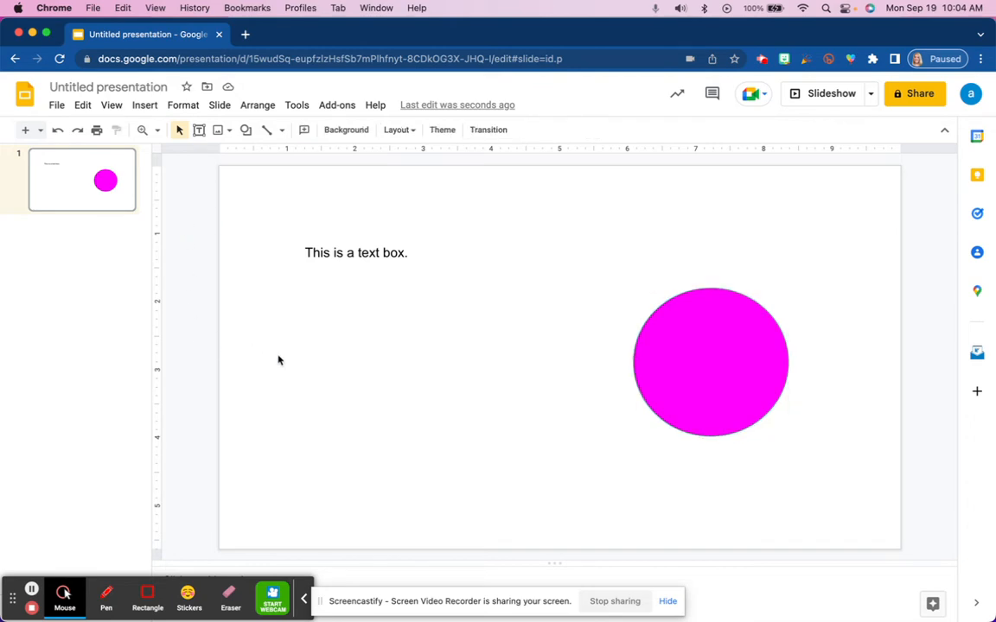
{"action": "mouse_move", "coordinate": [262, 368]}
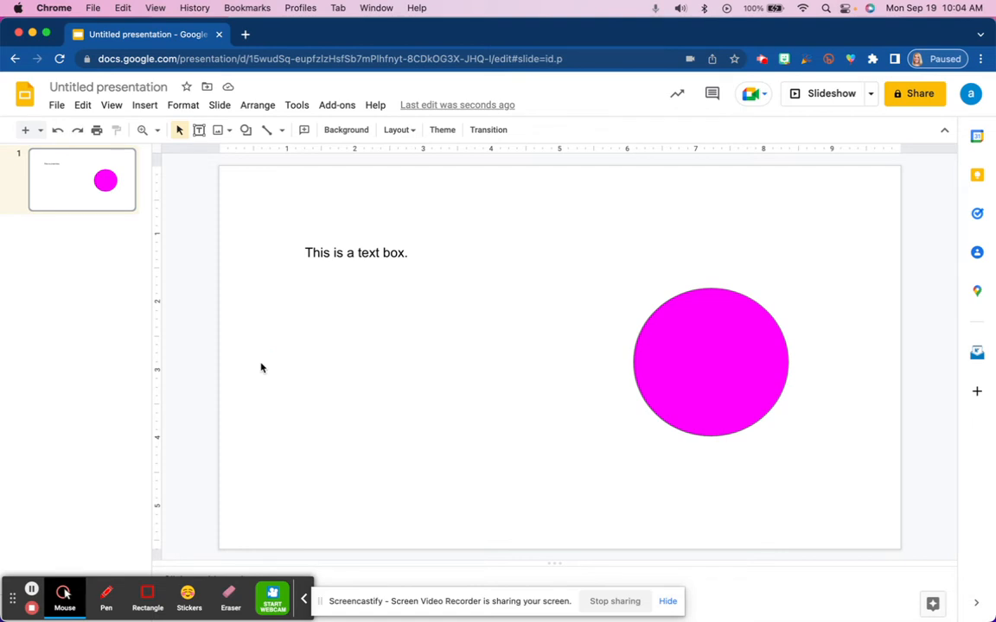
{"action": "mouse_move", "coordinate": [336, 152]}
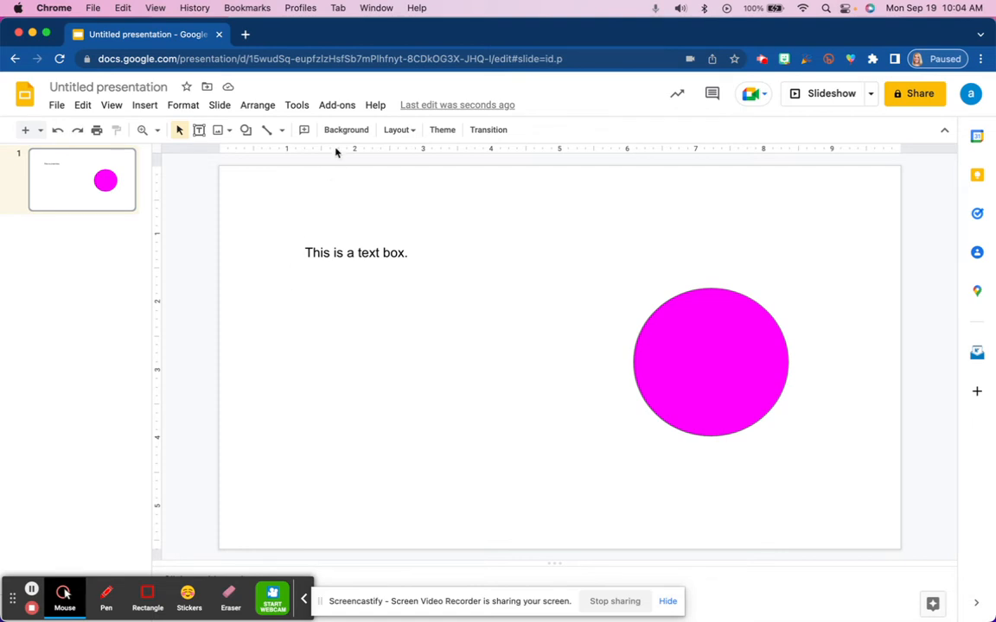
{"action": "mouse_move", "coordinate": [345, 129]}
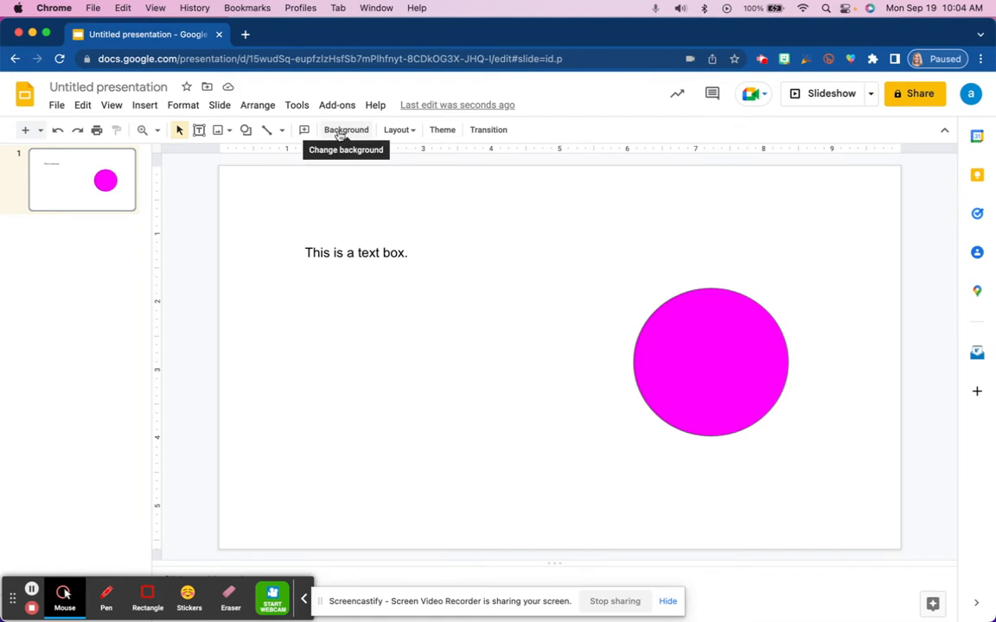
Set the slide background colour to solid cyan and close the Background dialog.
{"action": "left_click", "coordinate": [346, 130]}
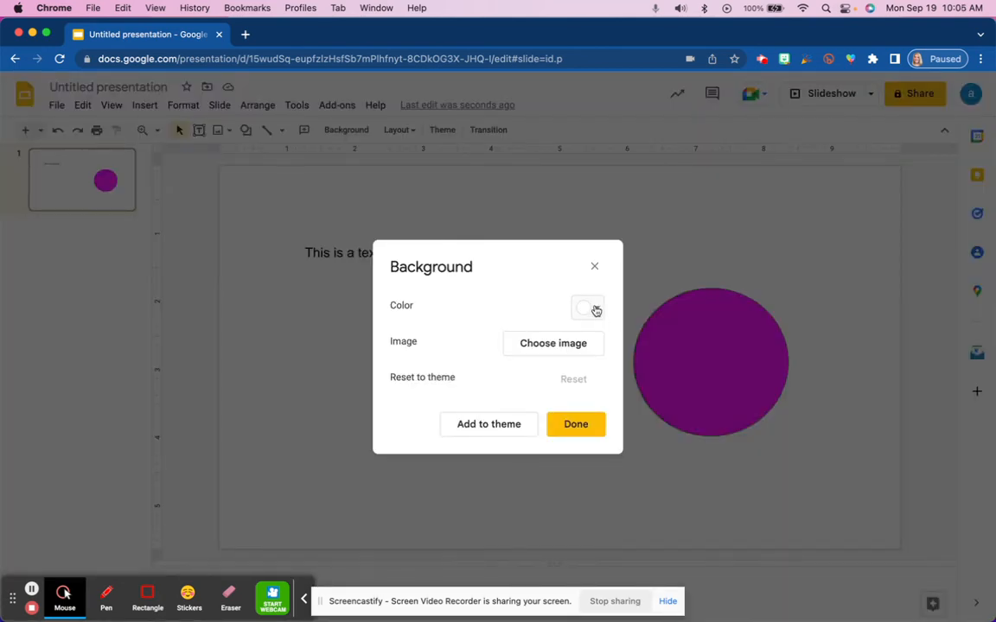
{"action": "left_click", "coordinate": [587, 308]}
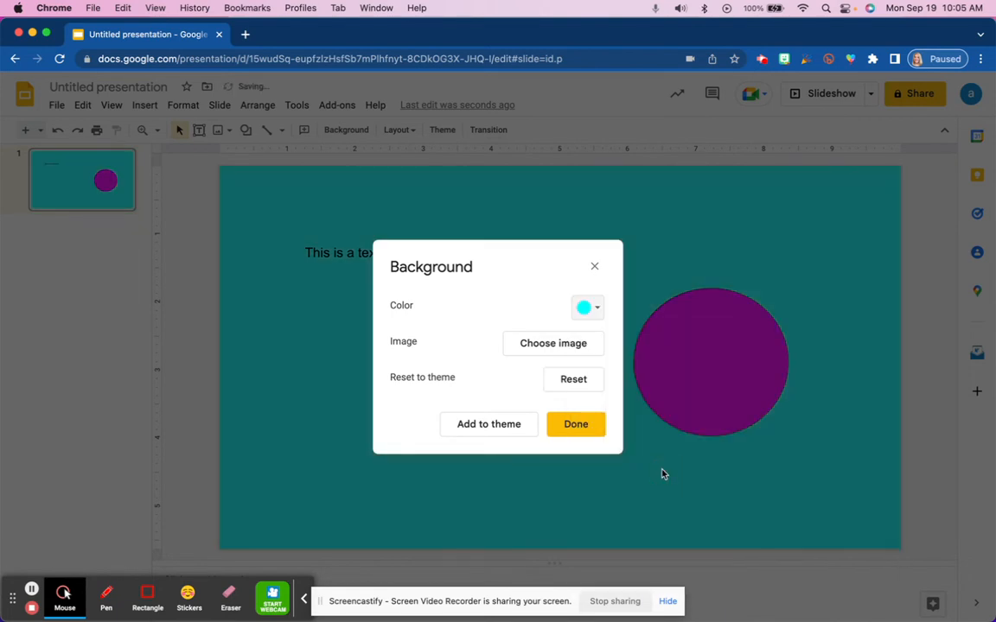
{"action": "left_click", "coordinate": [576, 424]}
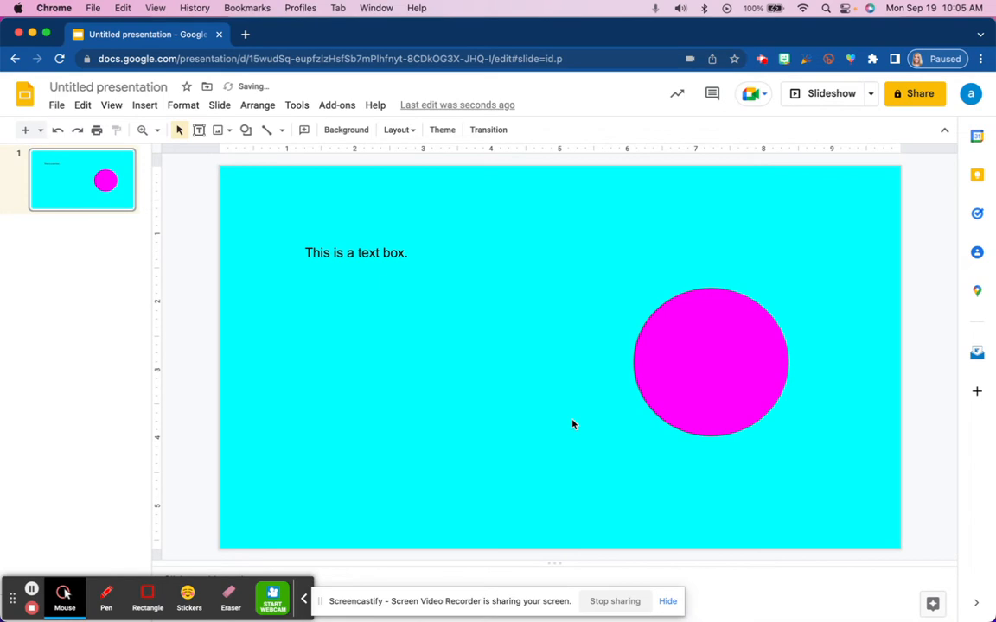
{"action": "mouse_move", "coordinate": [473, 350]}
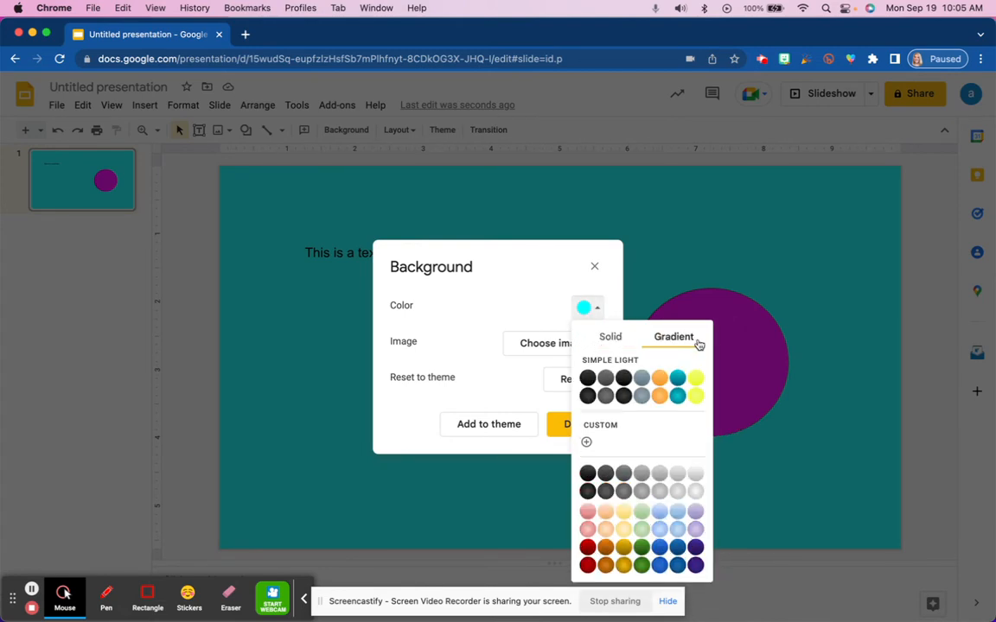
Apply a dark teal-to-cyan radial gradient background, then reopen the Background settings.
{"action": "left_click", "coordinate": [677, 396]}
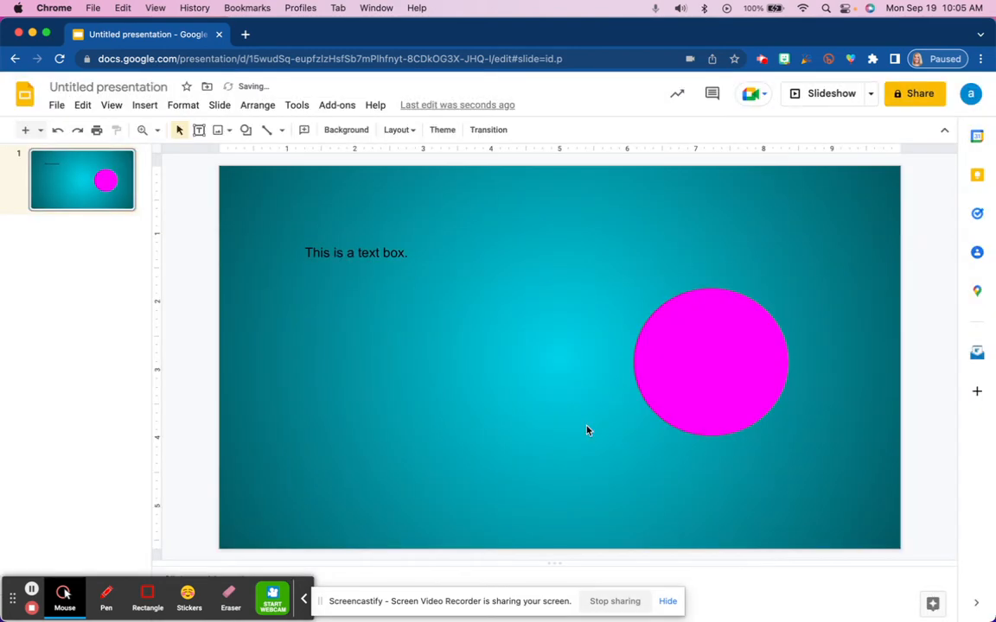
{"action": "left_click", "coordinate": [346, 130]}
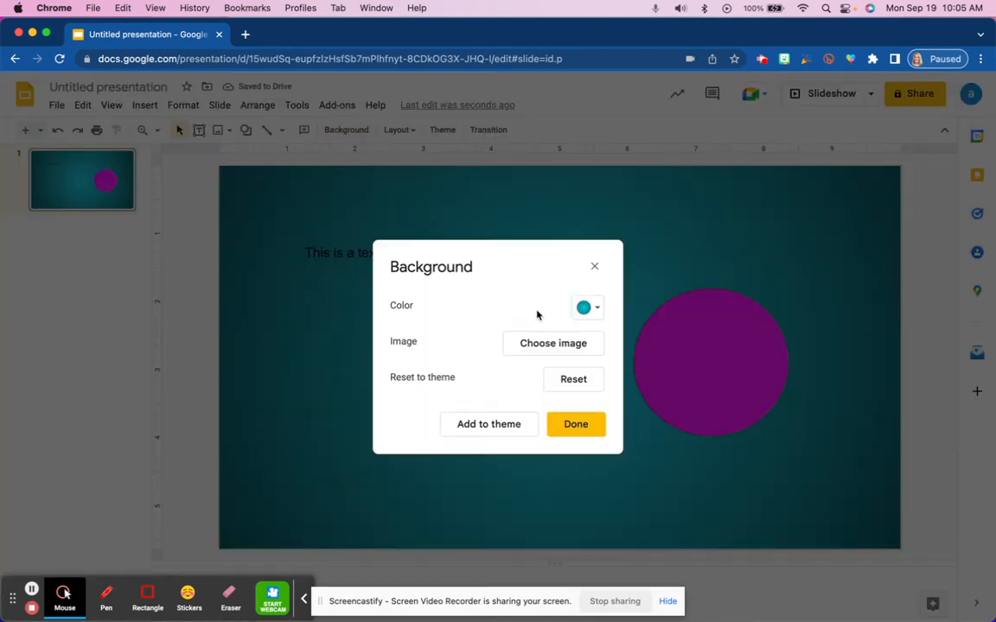
{"action": "left_click", "coordinate": [587, 307]}
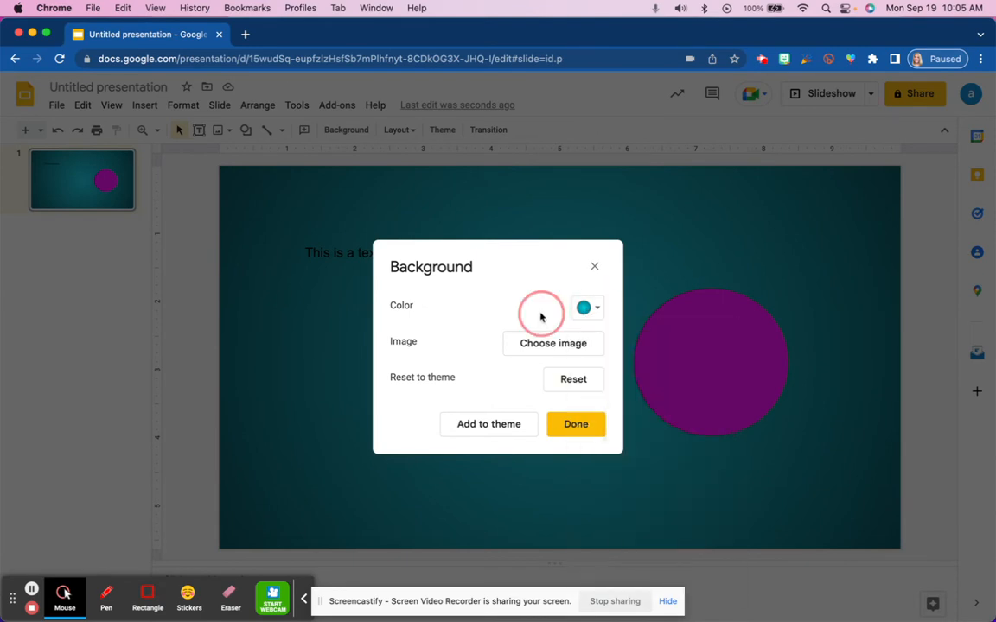
{"action": "mouse_move", "coordinate": [553, 343]}
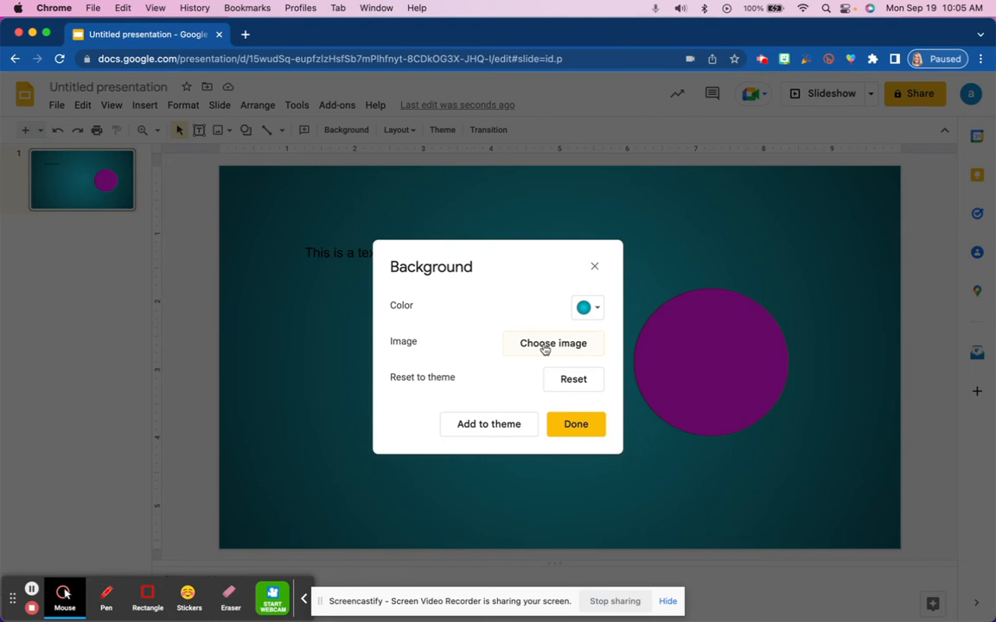
Open the background image picker on the Google Image Search source.
{"action": "left_click", "coordinate": [553, 343]}
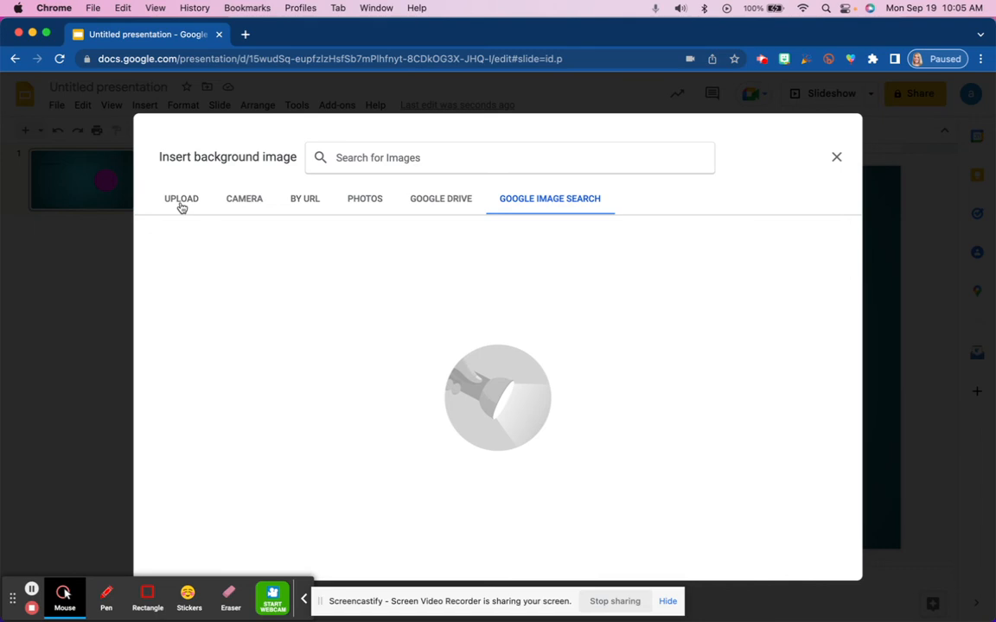
{"action": "mouse_move", "coordinate": [244, 198]}
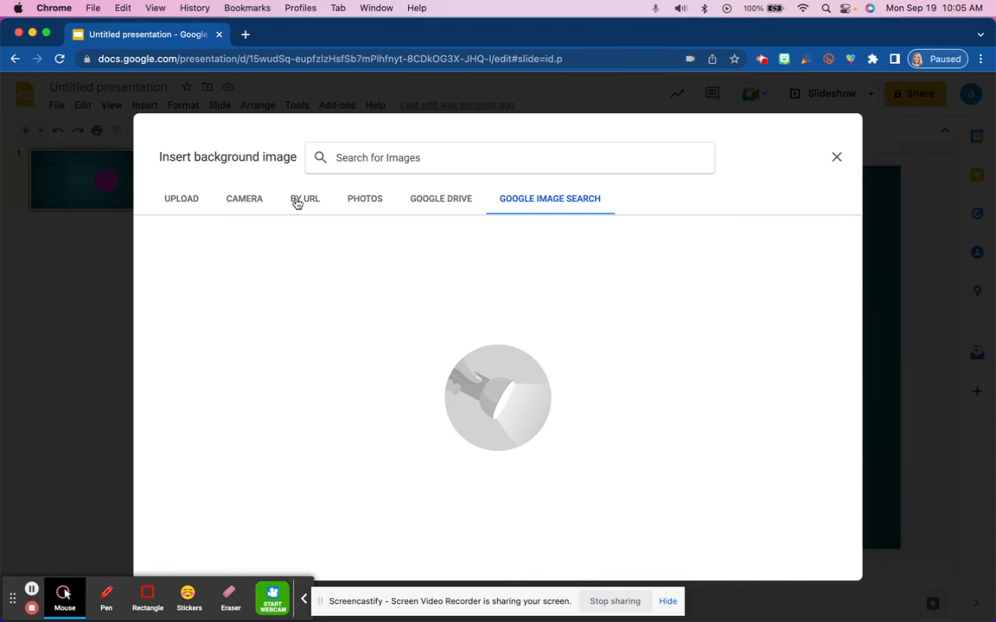
{"action": "mouse_move", "coordinate": [480, 202]}
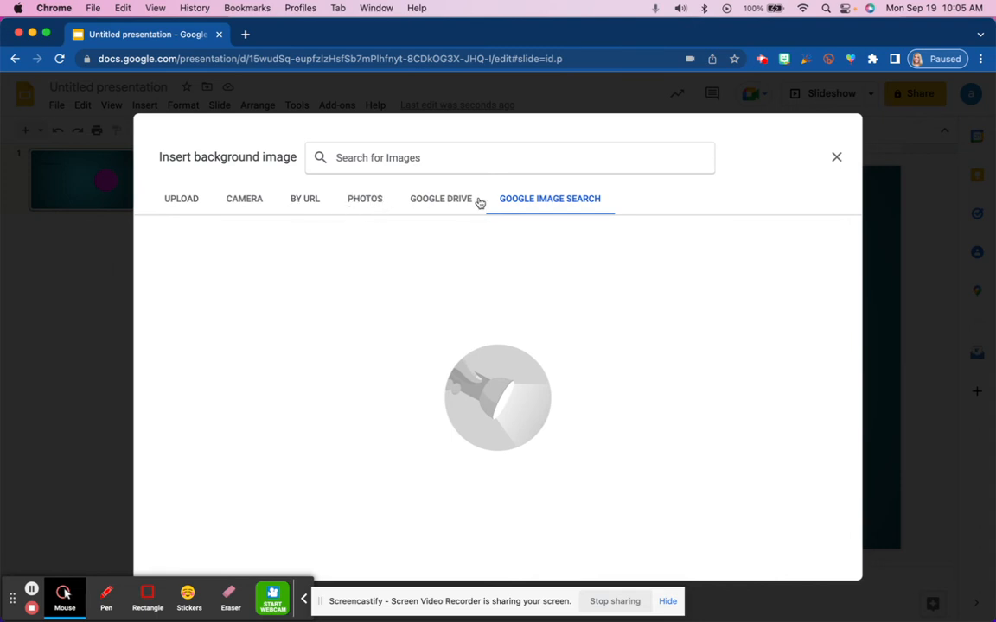
{"action": "left_click", "coordinate": [549, 198]}
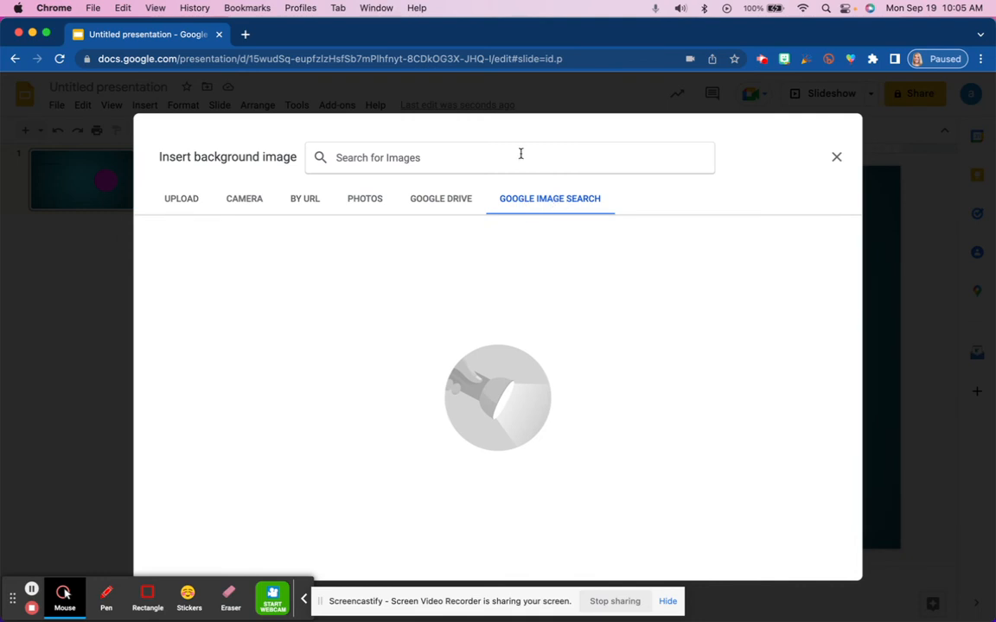
Search 'beach' and set the cloudy sandy beach photo as the background.
{"action": "type", "text": "beach"}
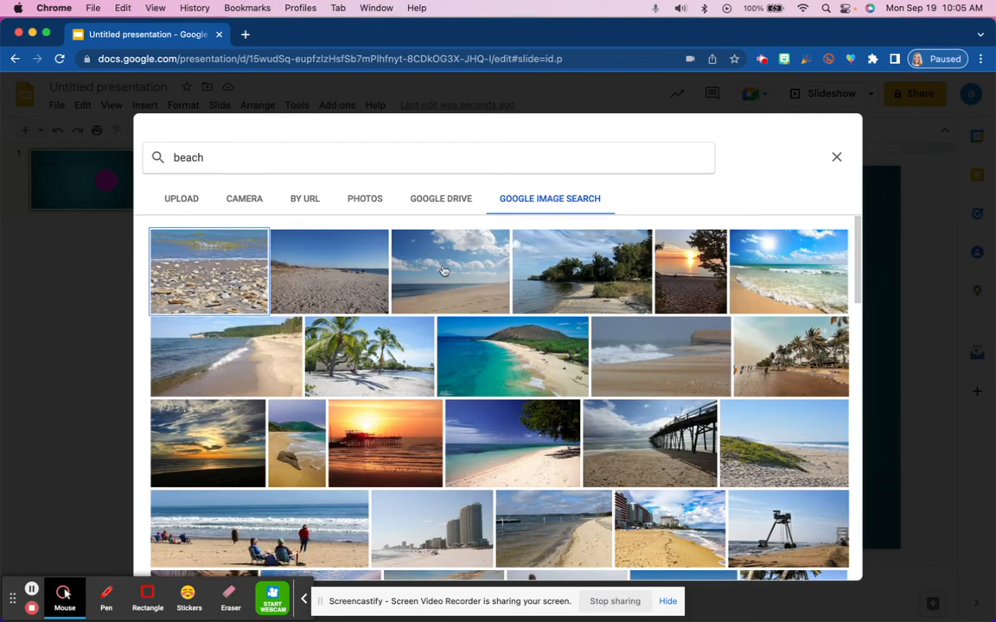
{"action": "left_click", "coordinate": [450, 271]}
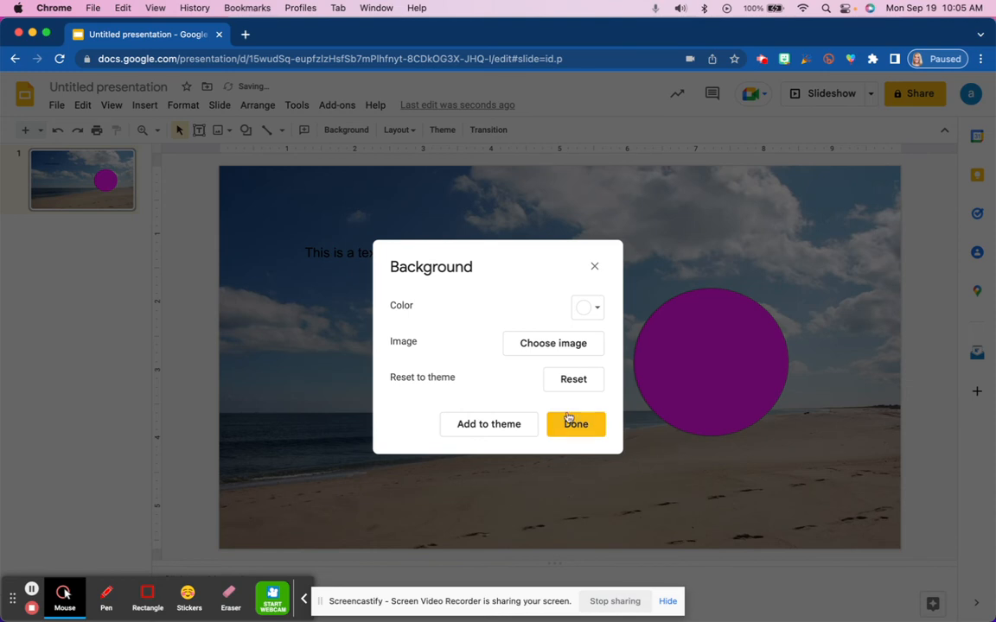
{"action": "left_click", "coordinate": [575, 423]}
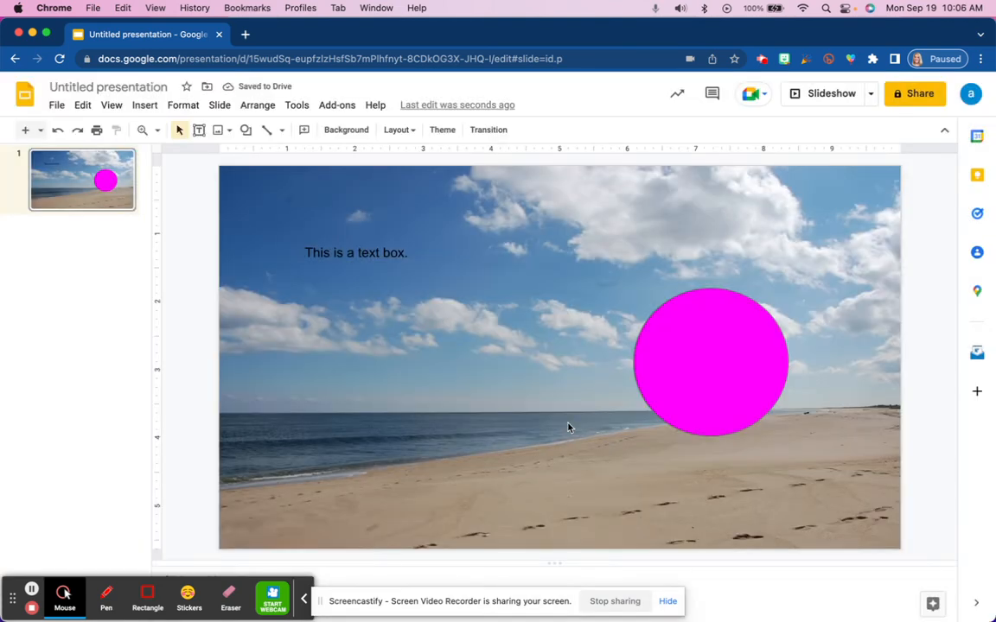
{"action": "mouse_move", "coordinate": [543, 313]}
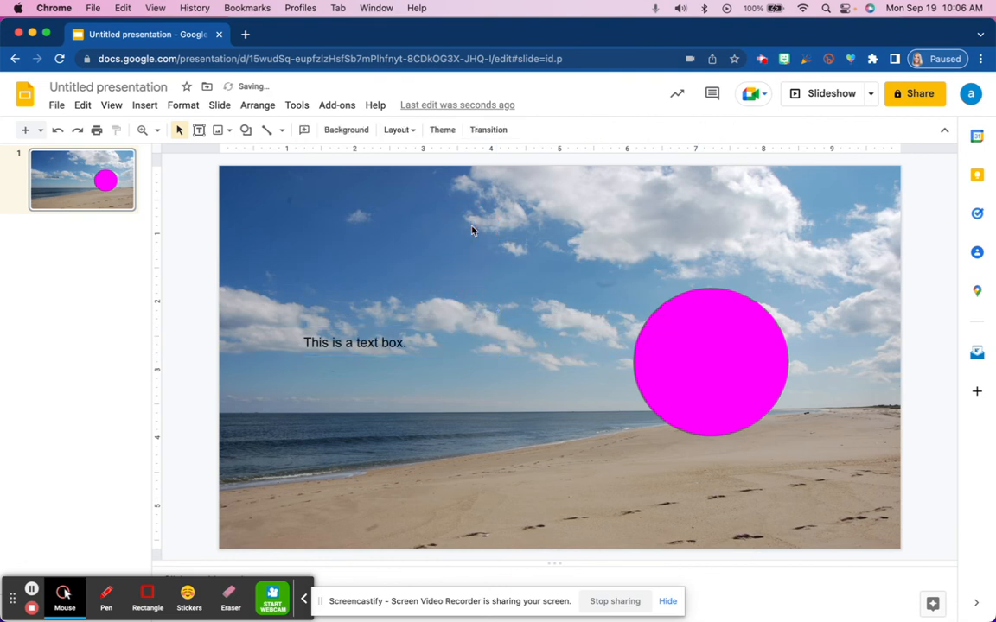
Drag the text box up into the top-left sky of the beach photo.
{"action": "left_click", "coordinate": [355, 343]}
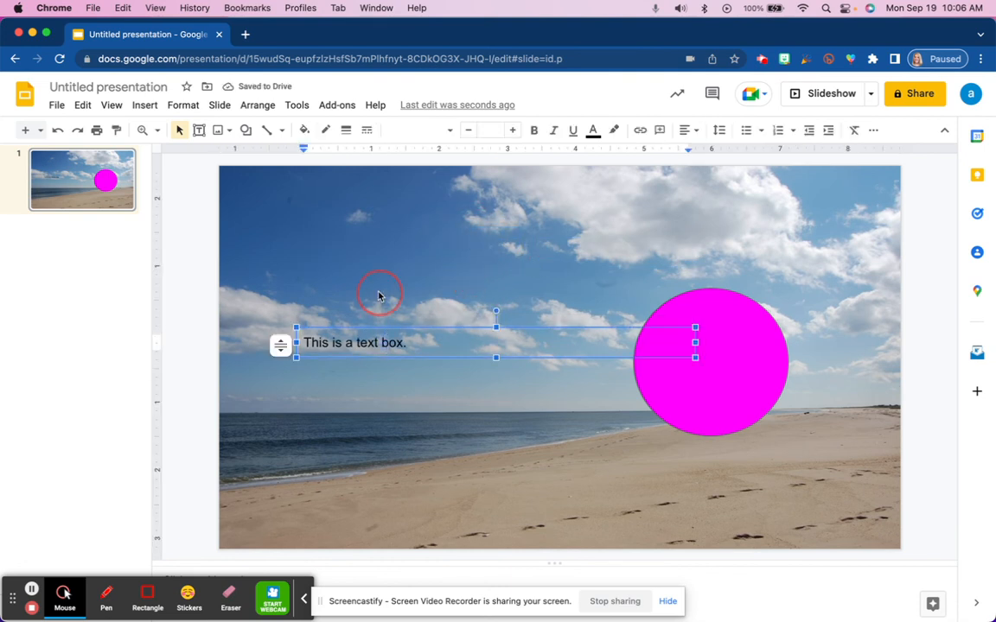
{"action": "left_click_drag", "start_coordinate": [355, 343], "coordinate": [328, 259]}
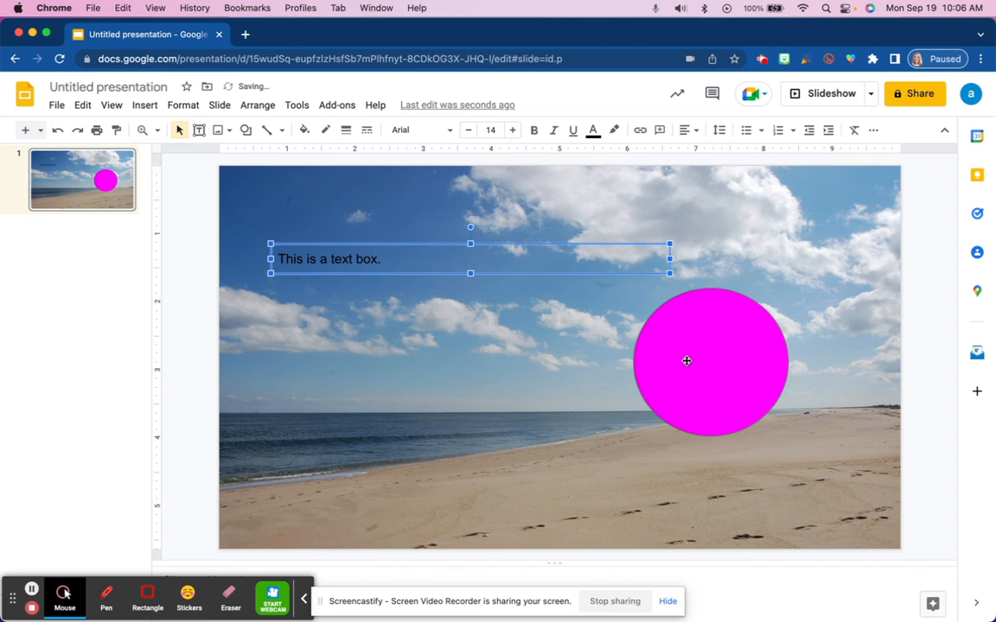